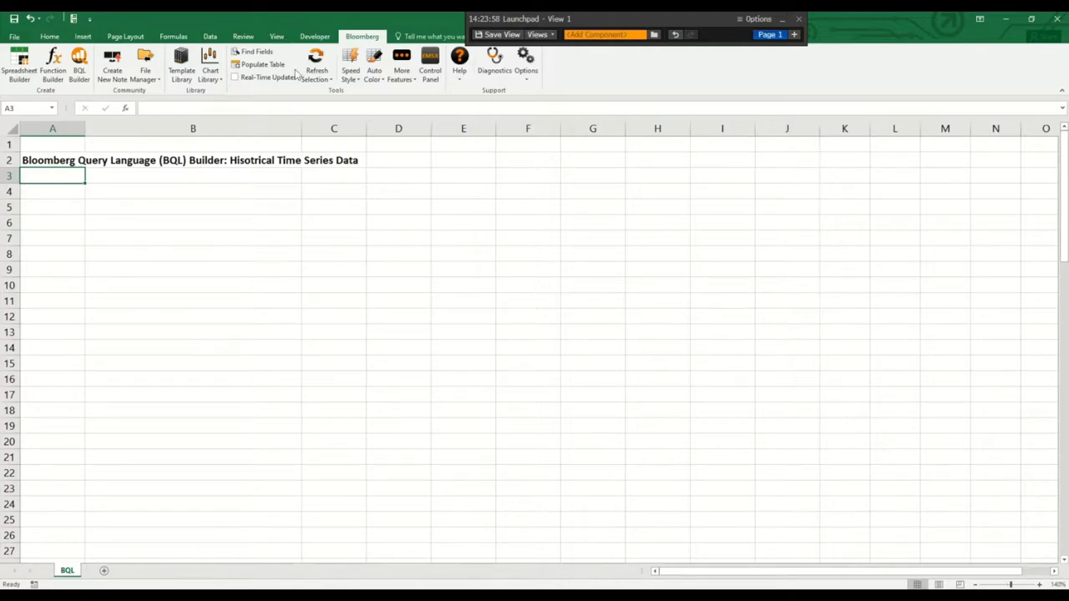
pyautogui.click(76, 65)
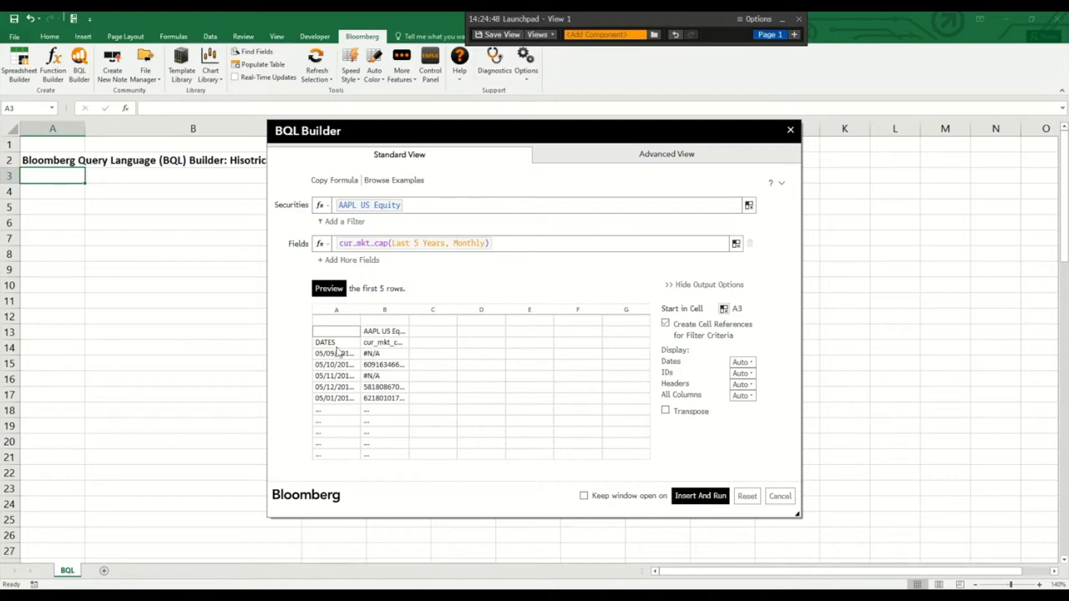
pyautogui.moveTo(397, 351)
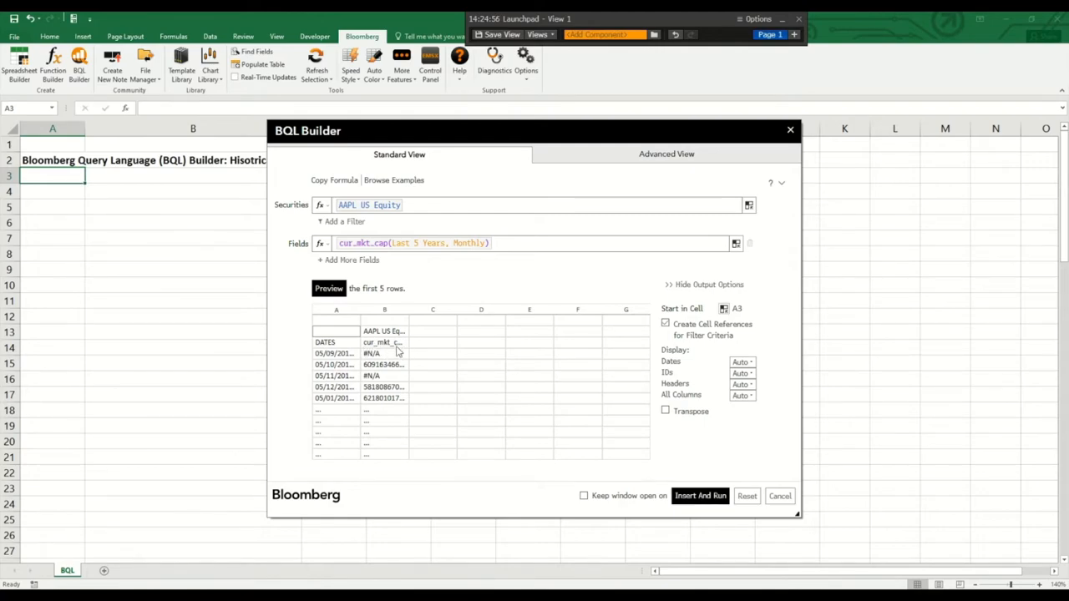